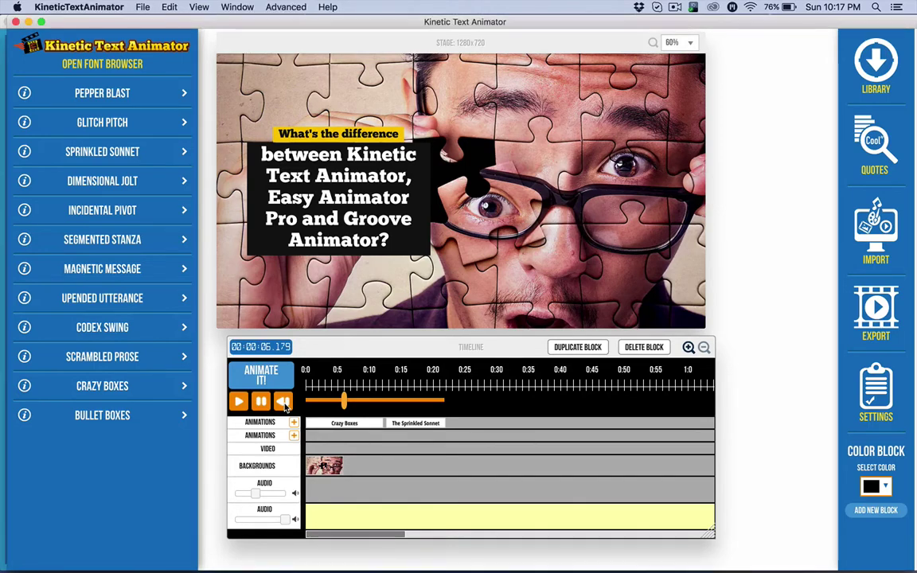
- Replay the animated quote from the beginning and stop its preview
click(239, 401)
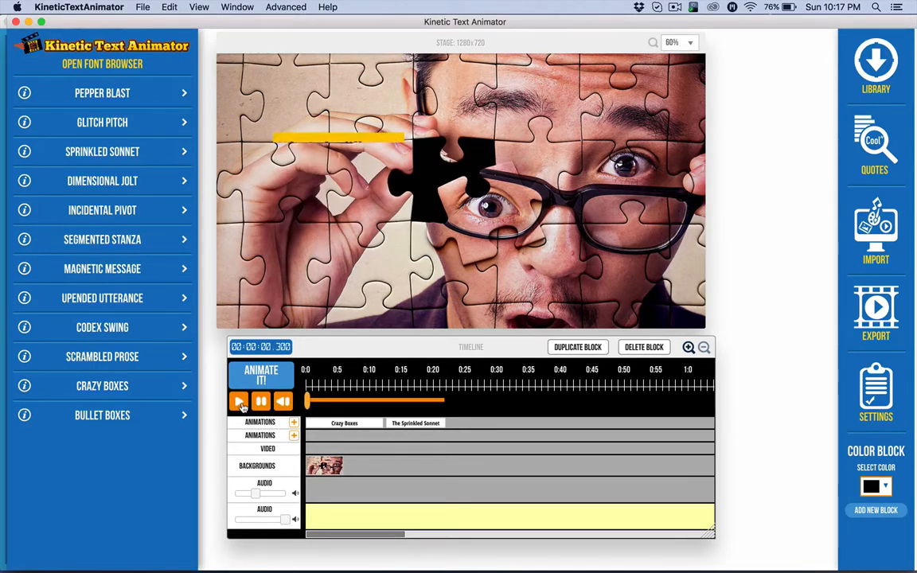
click(239, 401)
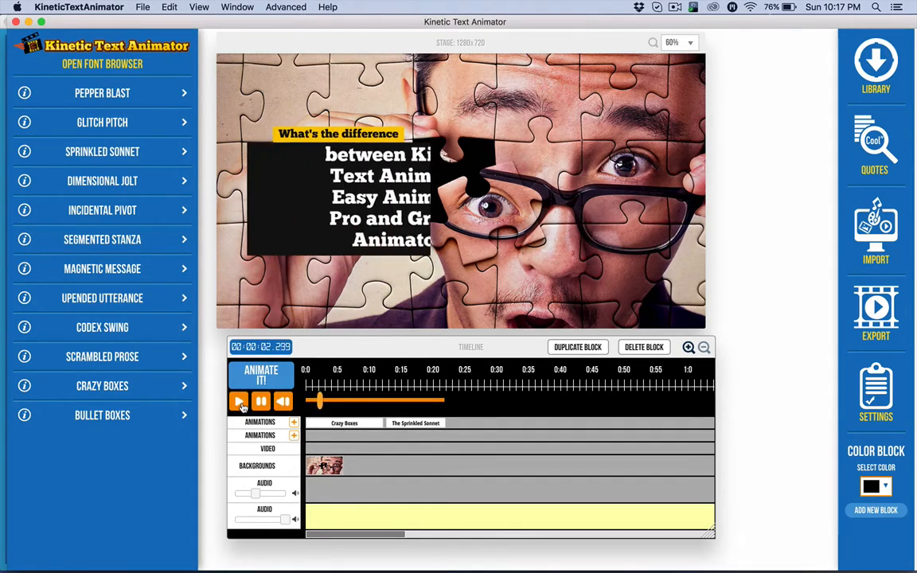
click(238, 401)
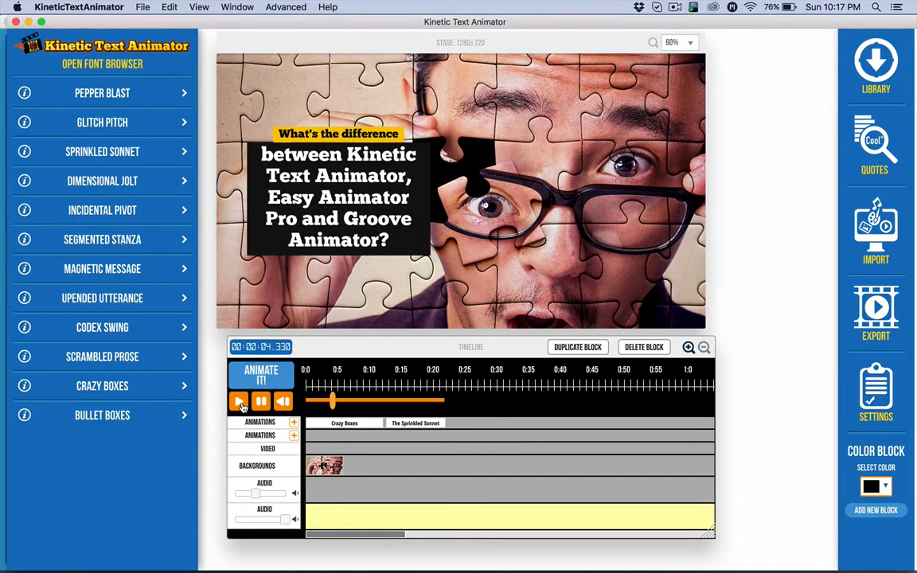
click(239, 401)
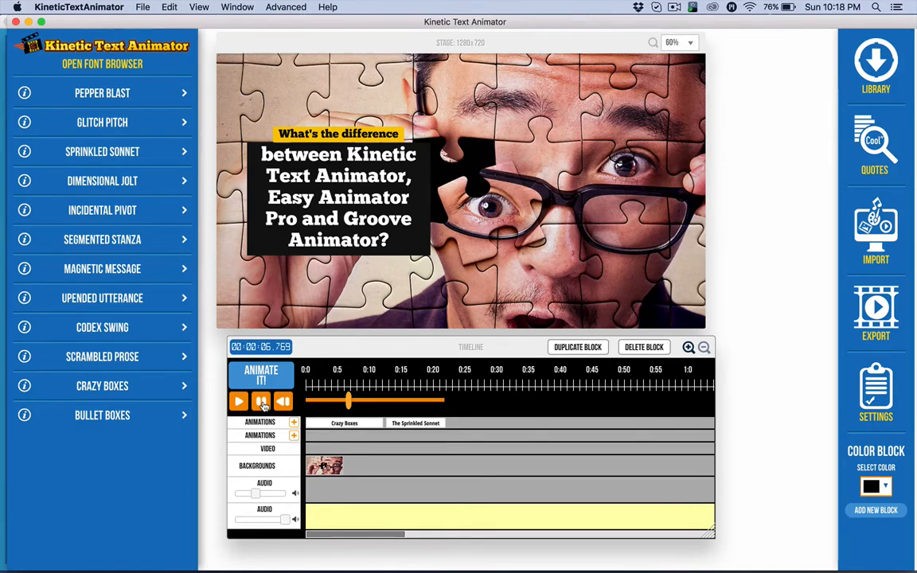
click(261, 401)
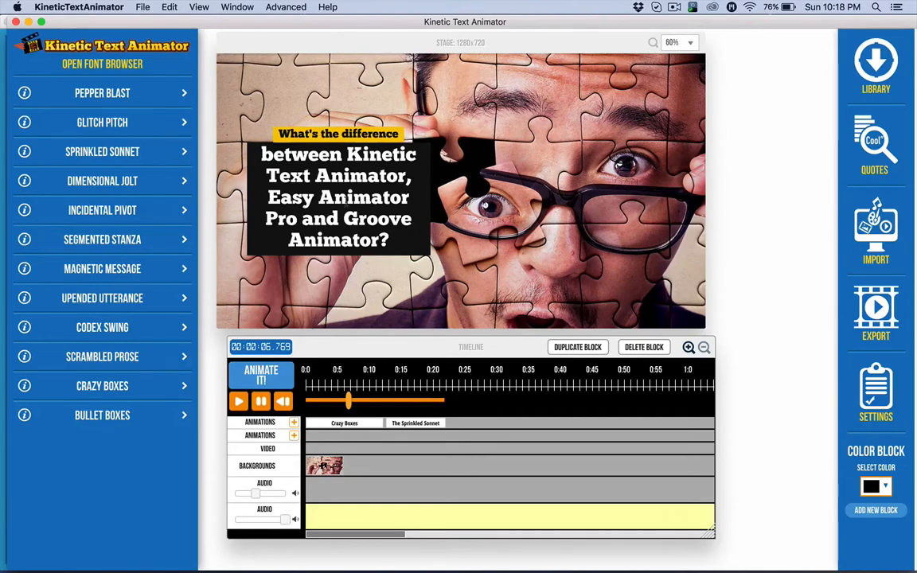
mouse_move(319, 559)
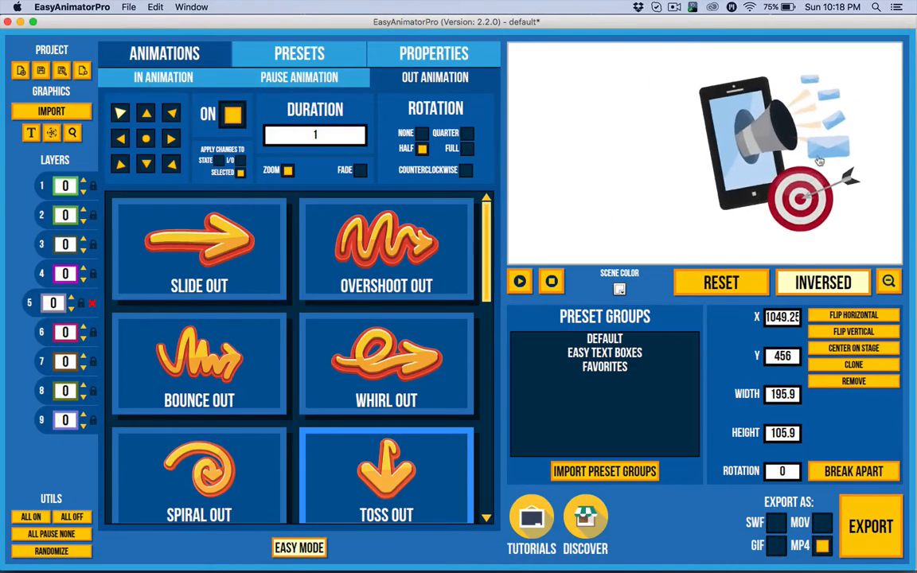
mouse_move(659, 80)
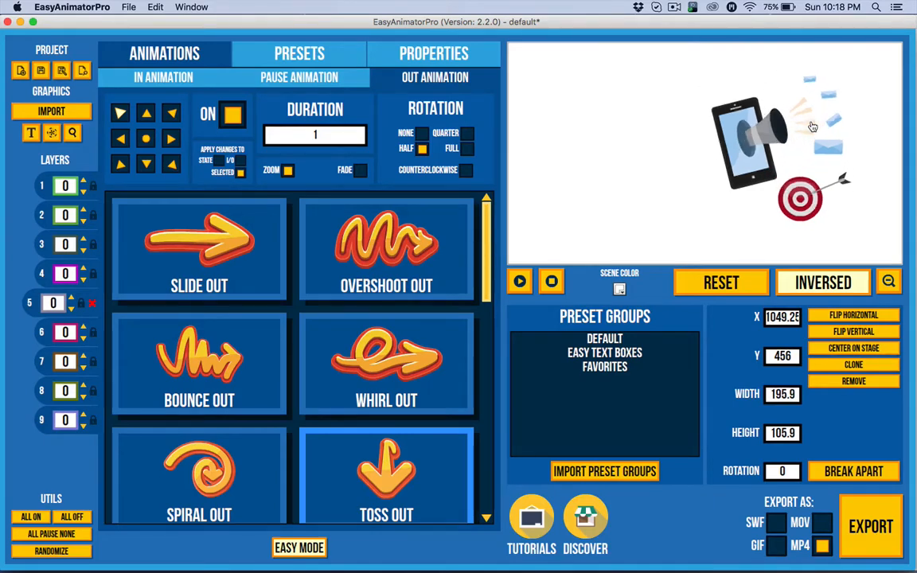
- Preview the phone-and-megaphone animation, stop it, and show the MARKETING image search results
click(519, 280)
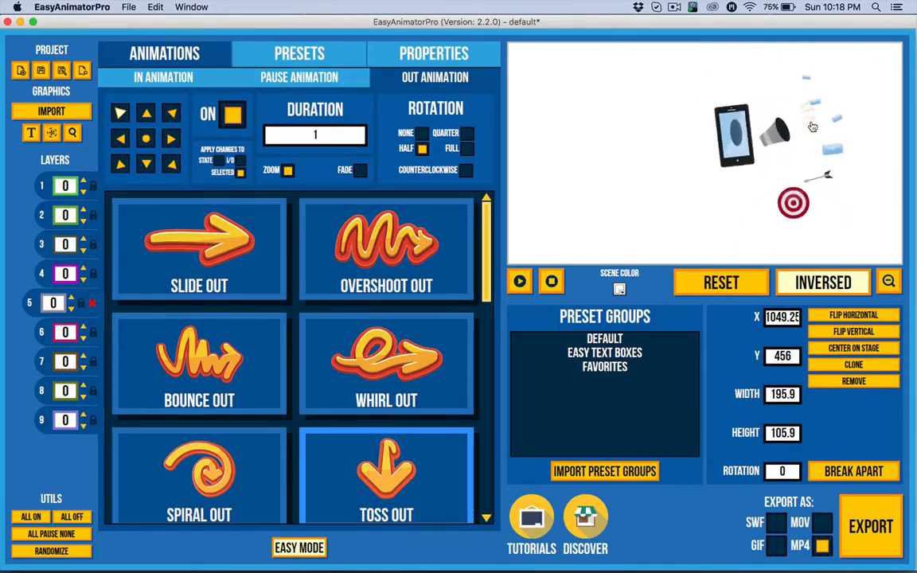
click(520, 280)
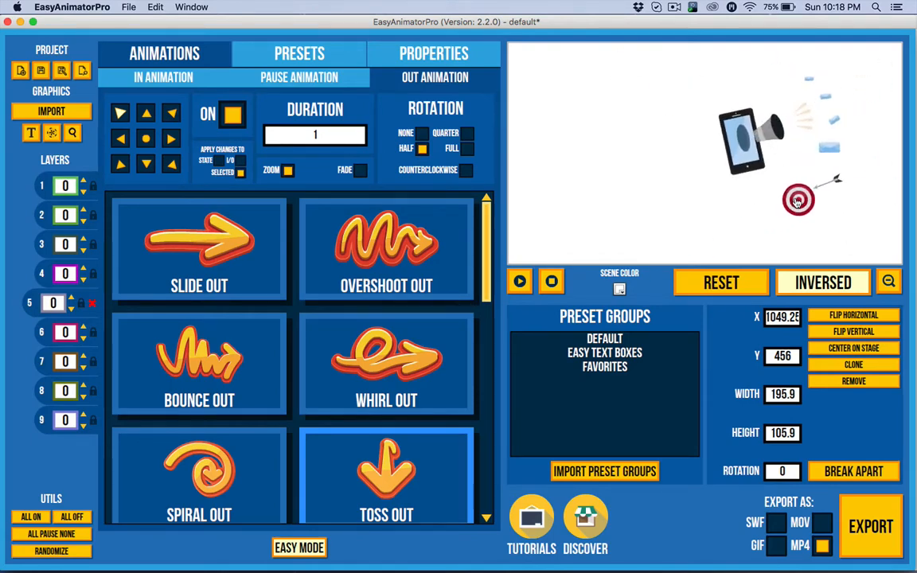
click(551, 280)
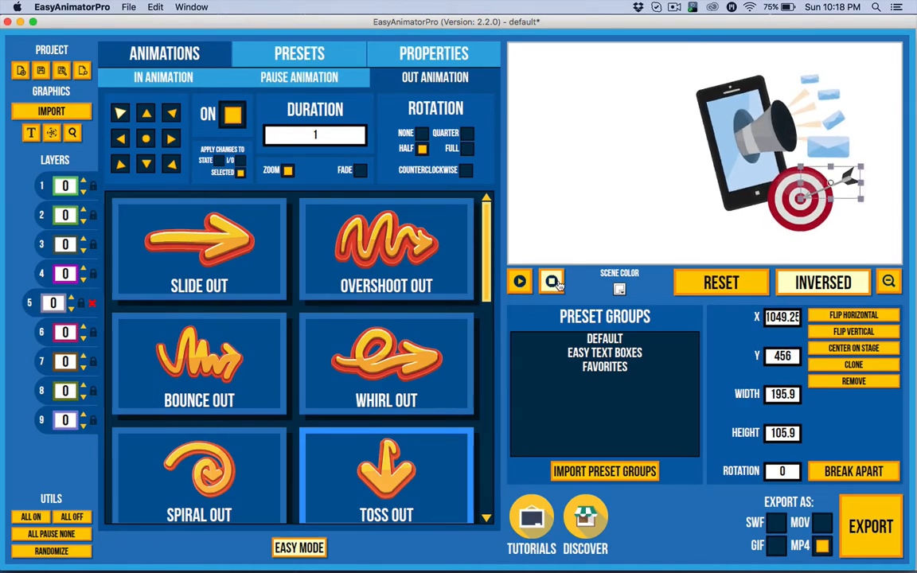
click(551, 280)
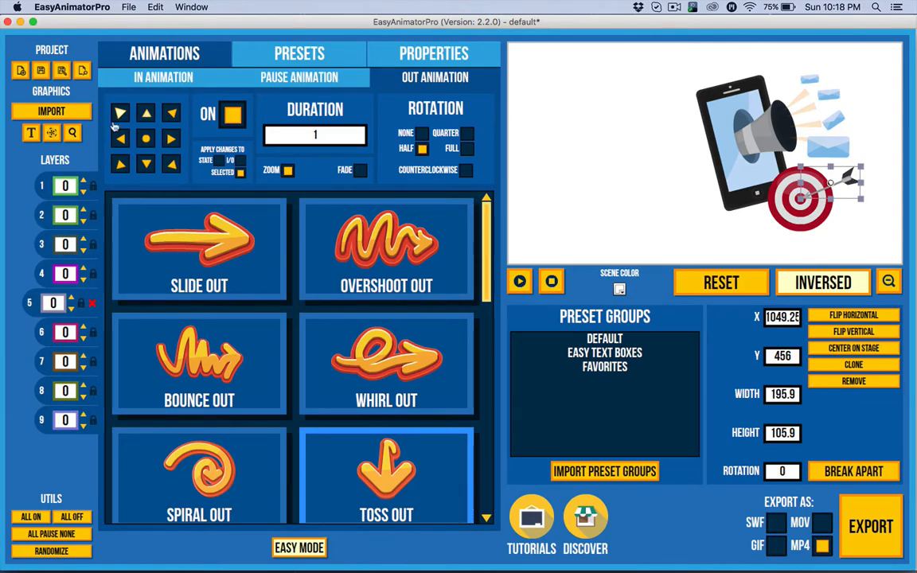
click(71, 134)
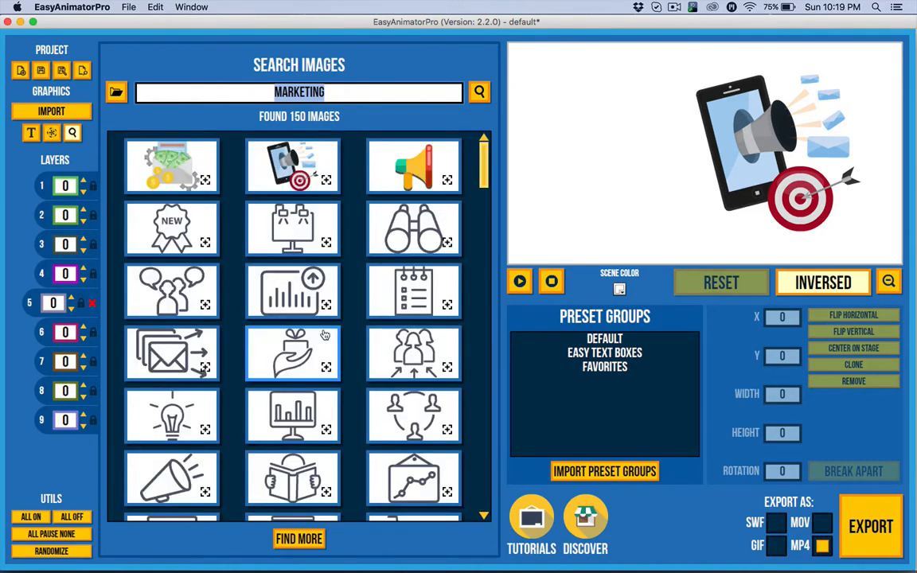
- Import the phone, megaphone and target illustration onto the stage as one graphic layer
scroll(down, 3)
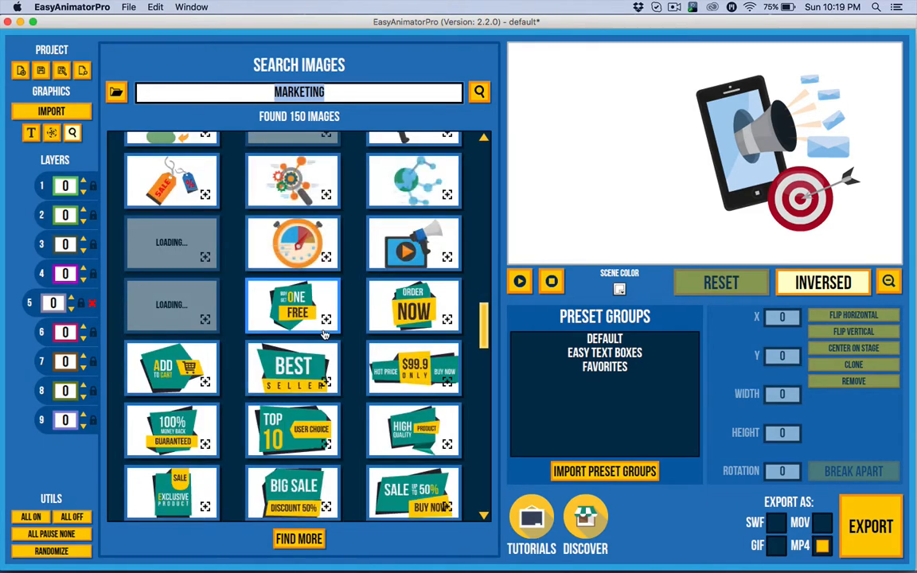
scroll(up, 3)
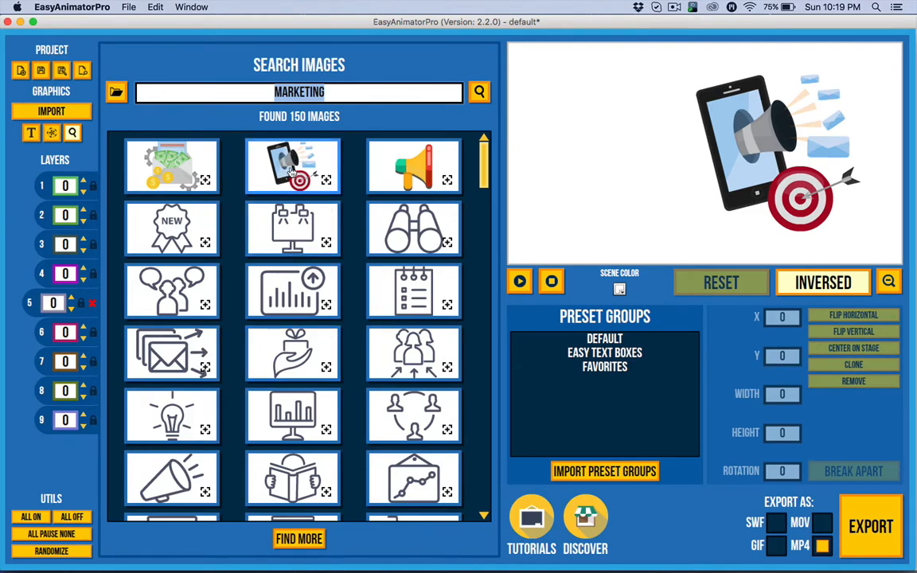
mouse_move(666, 186)
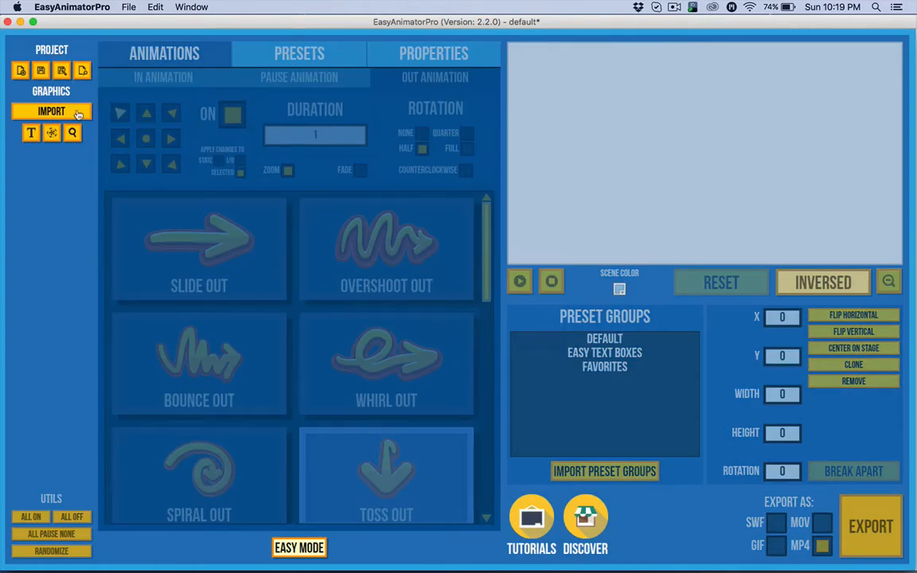
click(51, 112)
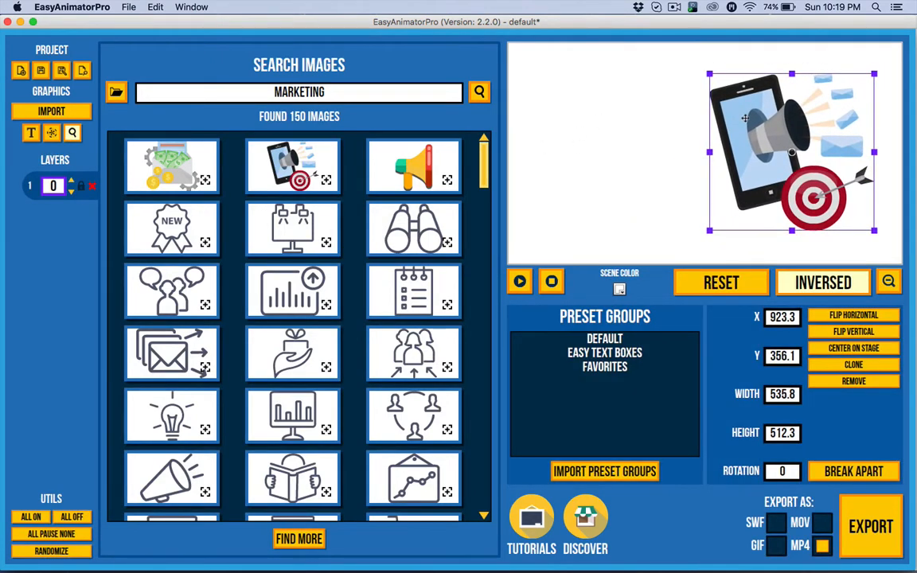
mouse_move(654, 131)
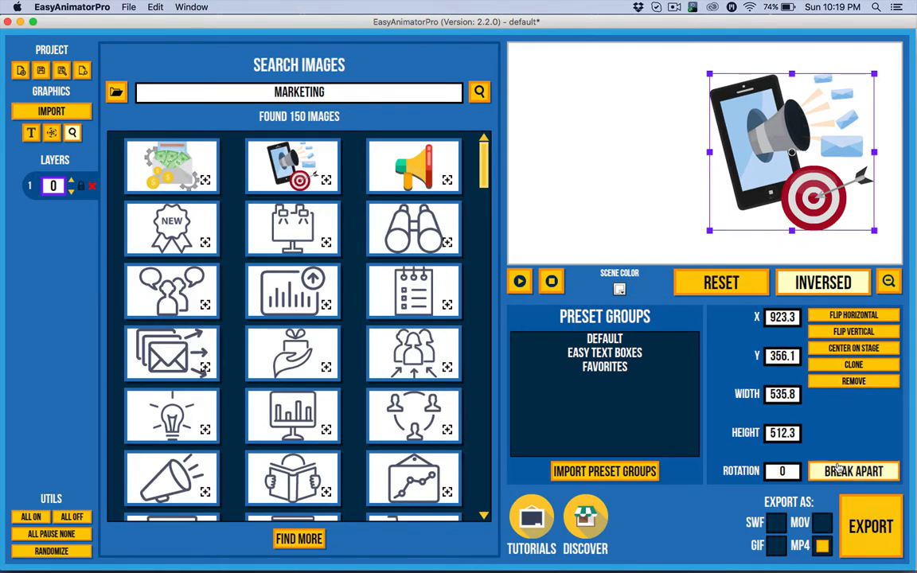
- Break the illustration apart, remove the target and dart, and enlarge the phone-and-megaphone graphic
click(854, 471)
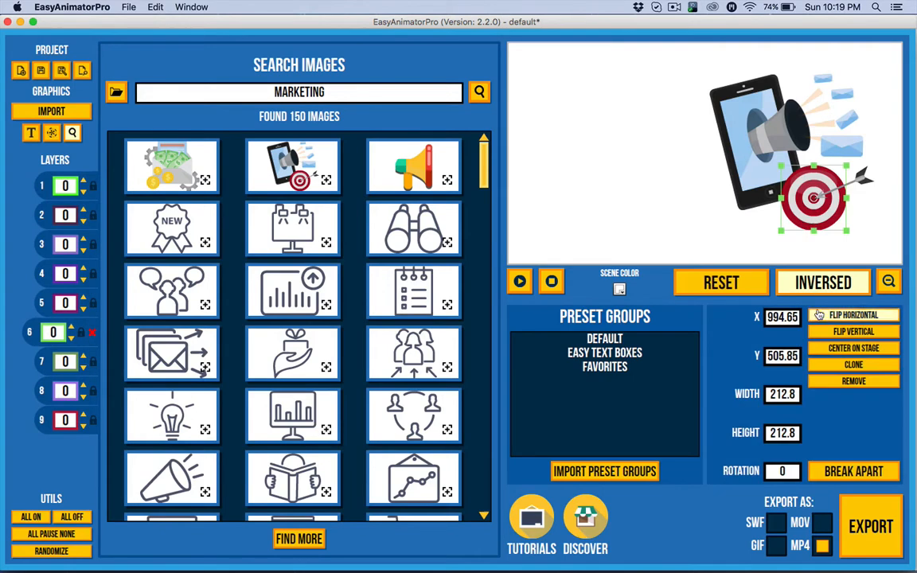
click(853, 381)
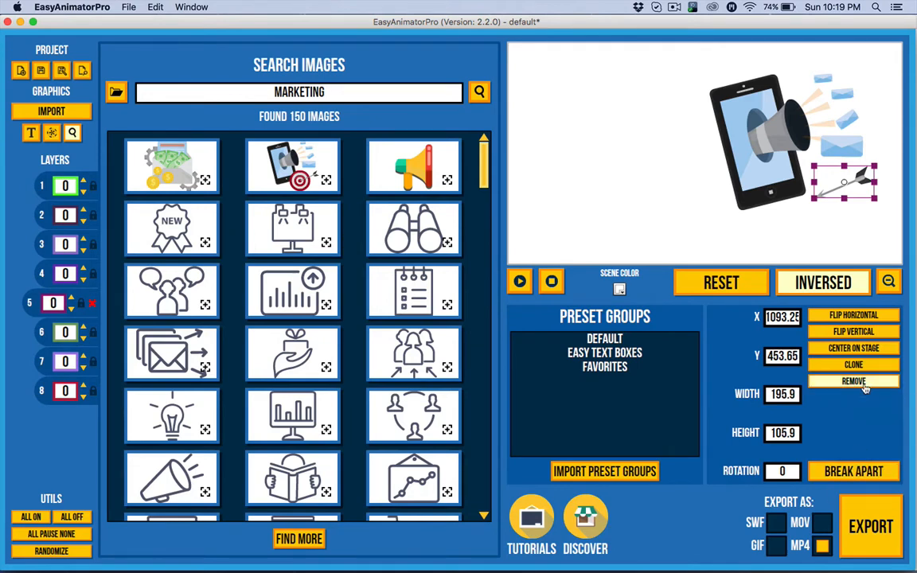
click(853, 381)
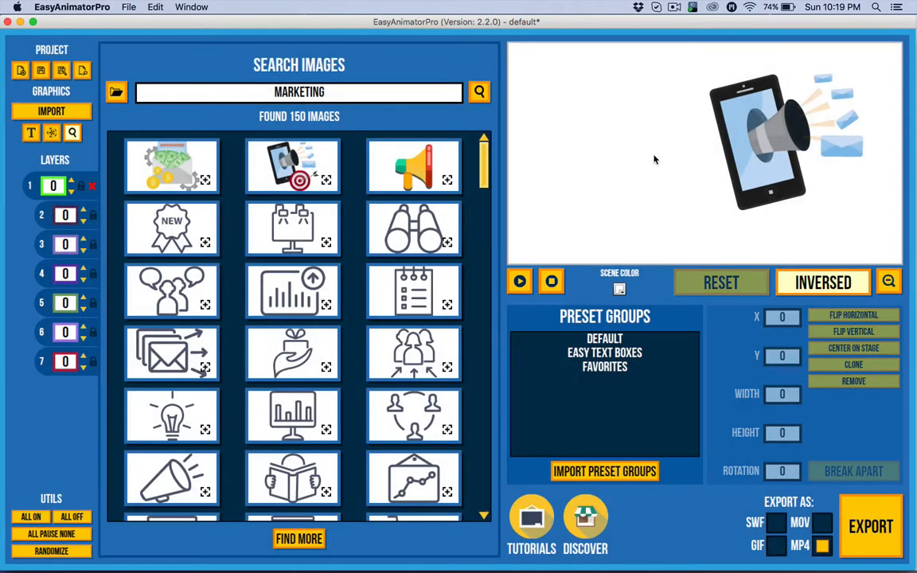
click(787, 141)
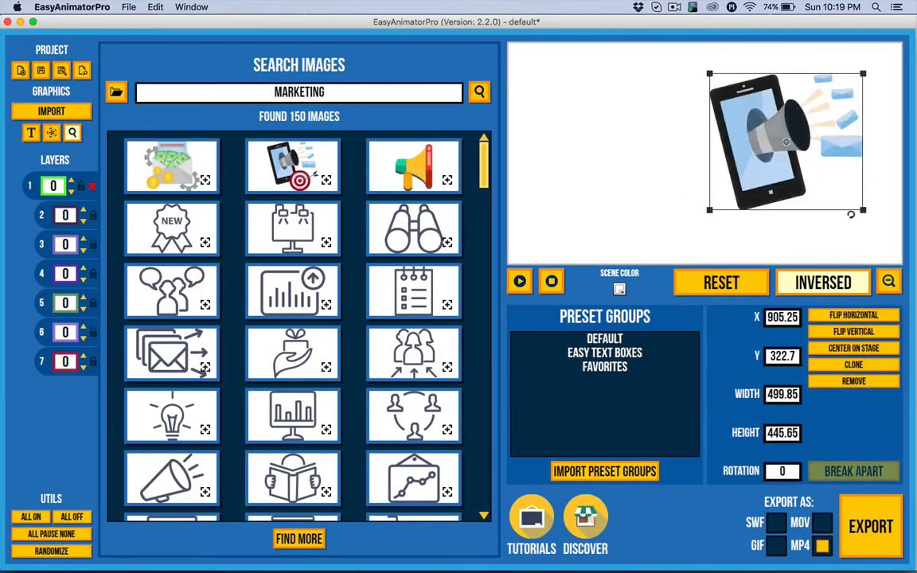
drag(783, 143, 793, 150)
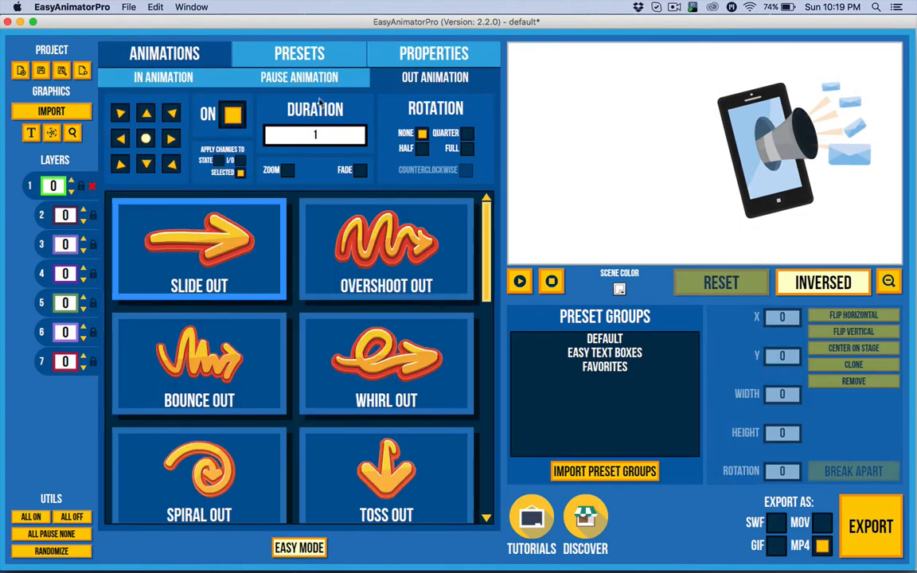
- Browse the animation presets and bring up the Pause Animation settings for the layers
click(300, 54)
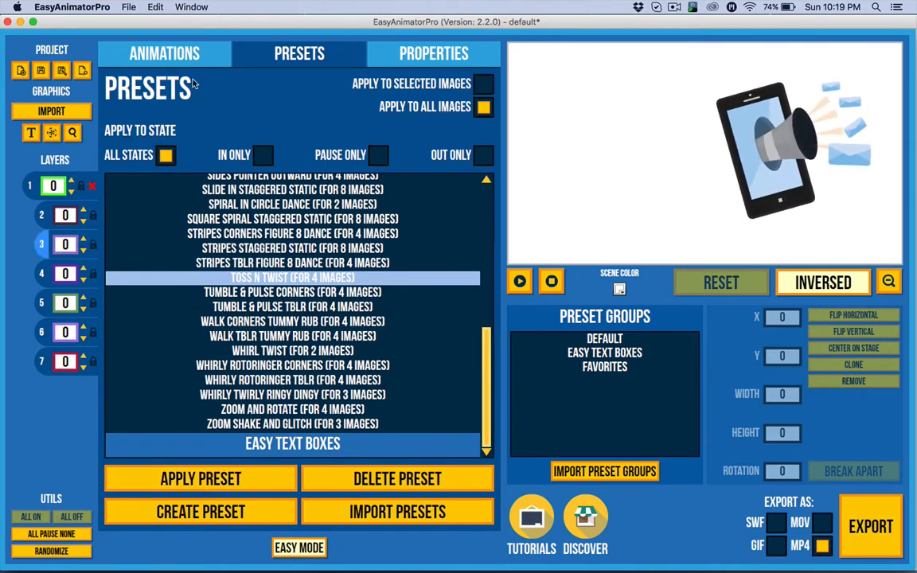
click(164, 54)
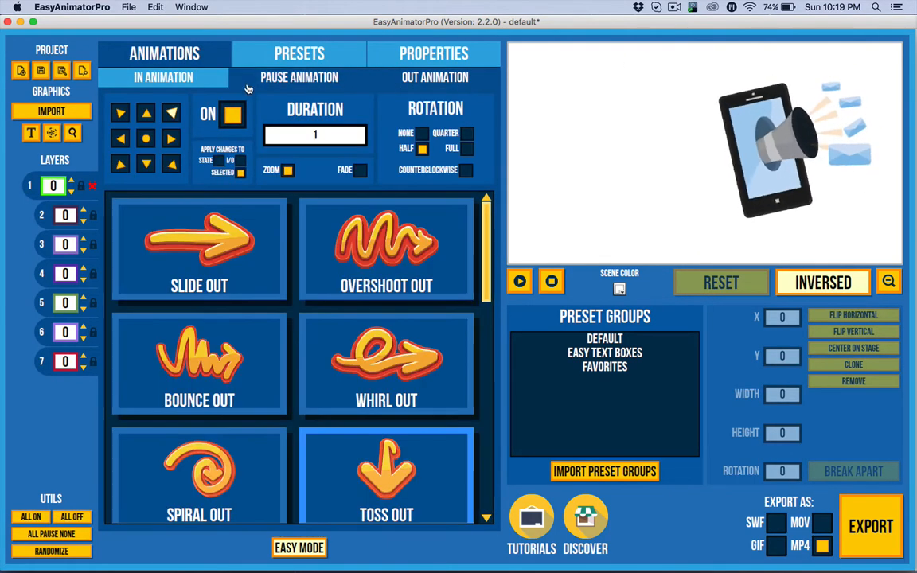
click(299, 77)
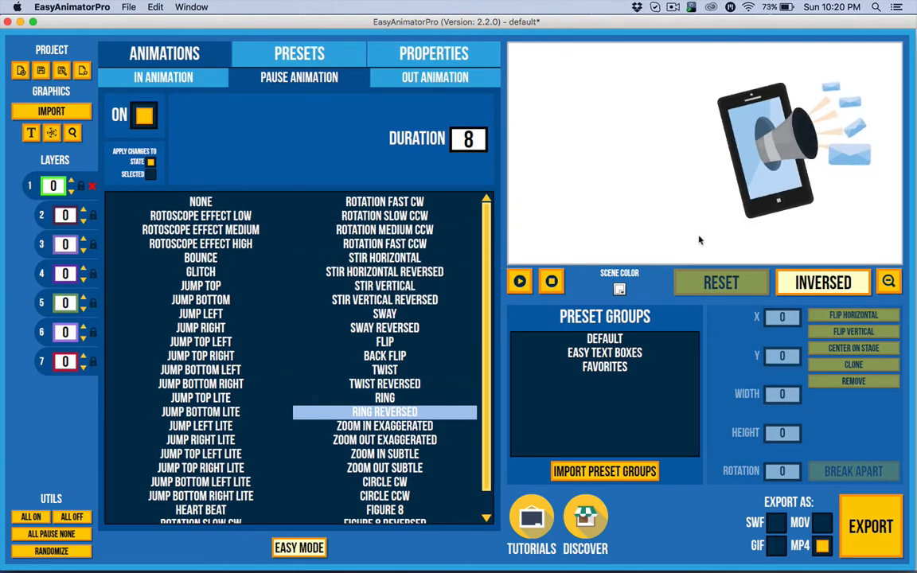
- Apply the Ring Reversed pause effect, preview it, and switch to the In Animation settings
click(519, 280)
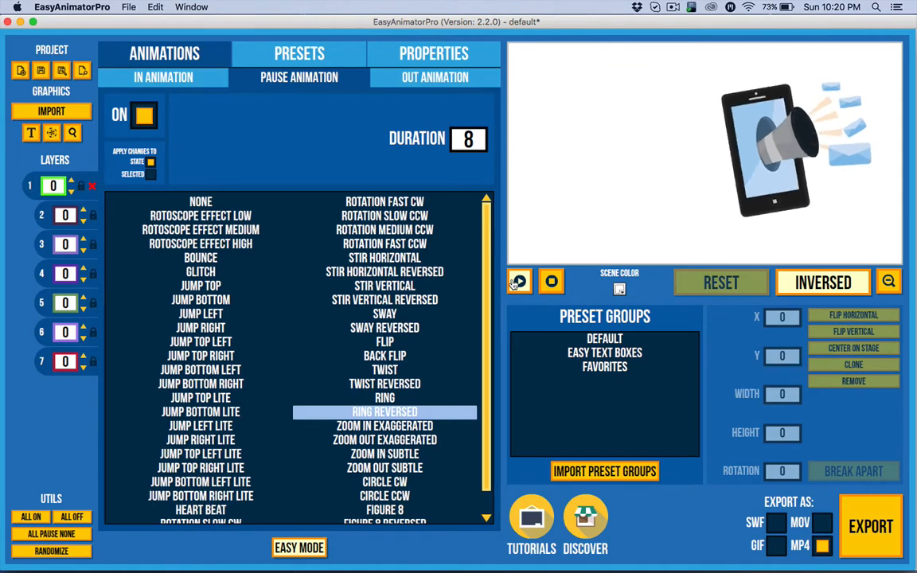
click(605, 352)
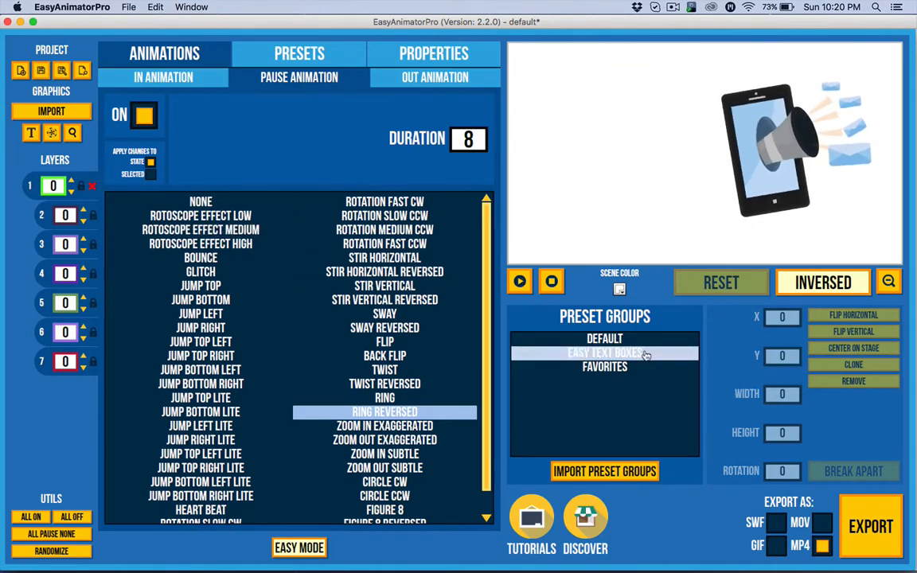
click(163, 77)
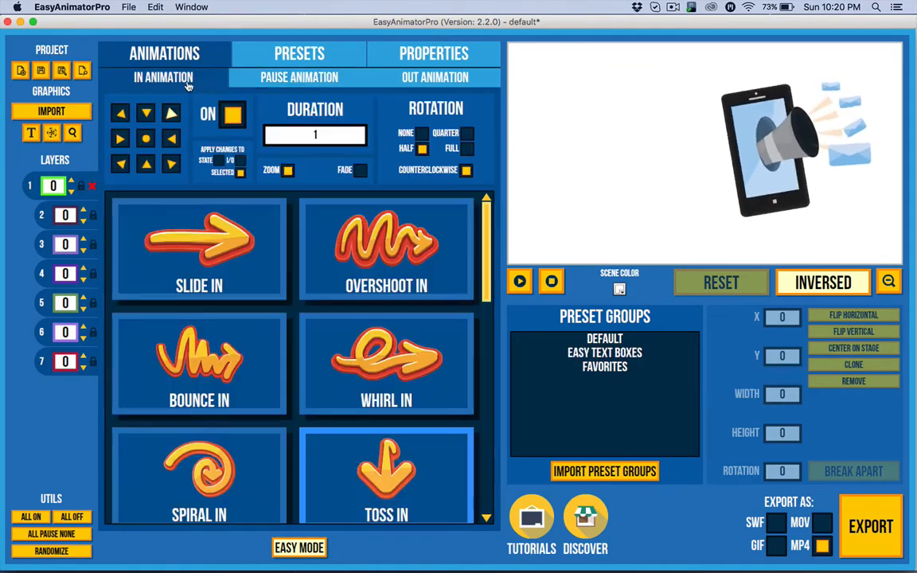
click(434, 76)
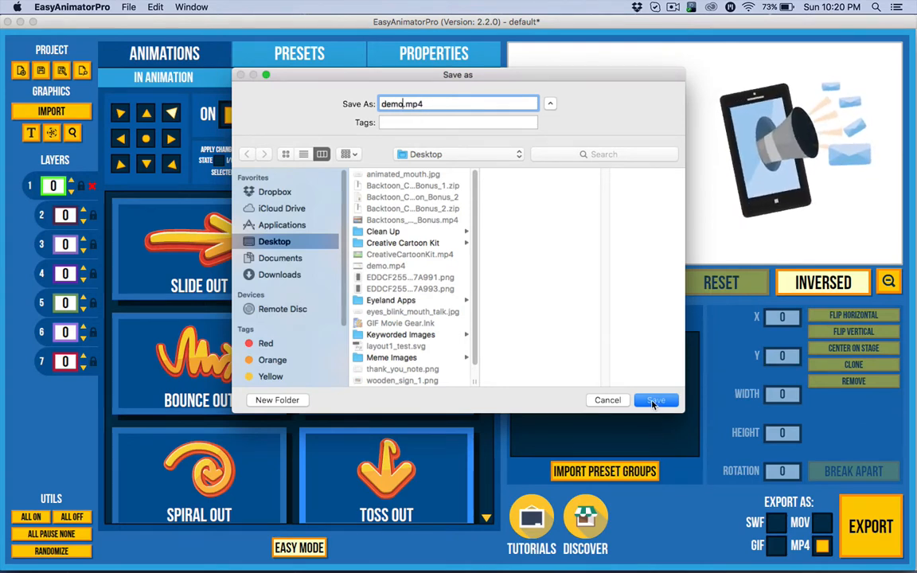
- Save the export as demo.mp4 on the Desktop, replacing the existing file
click(656, 400)
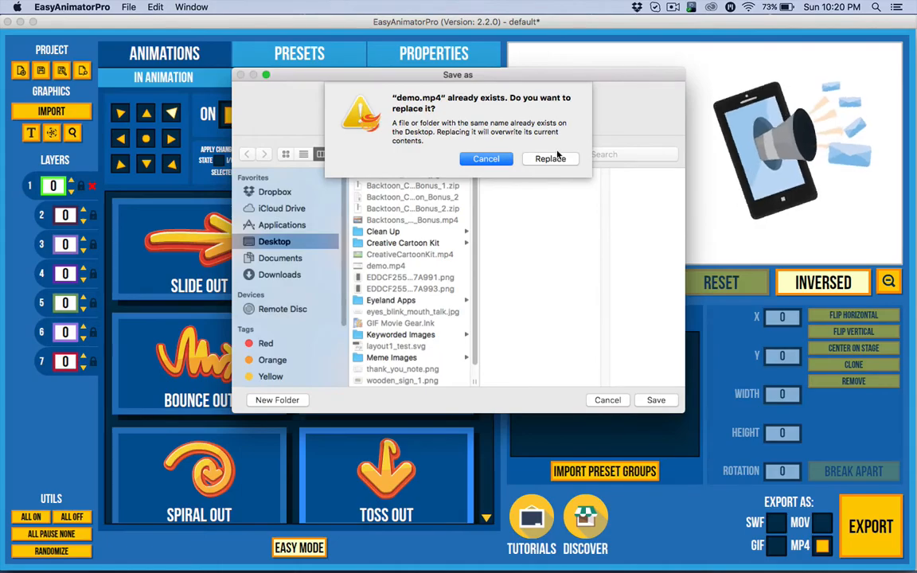
click(551, 159)
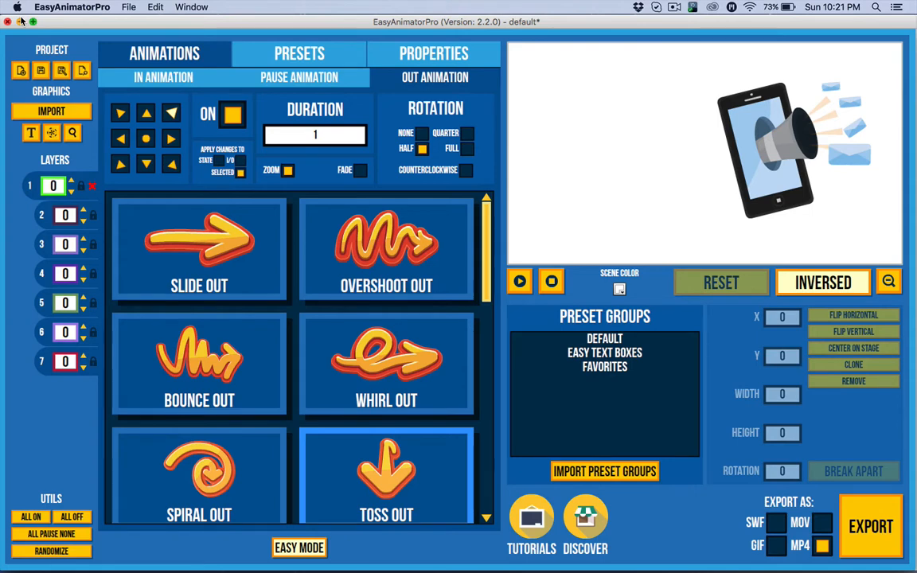
mouse_move(269, 238)
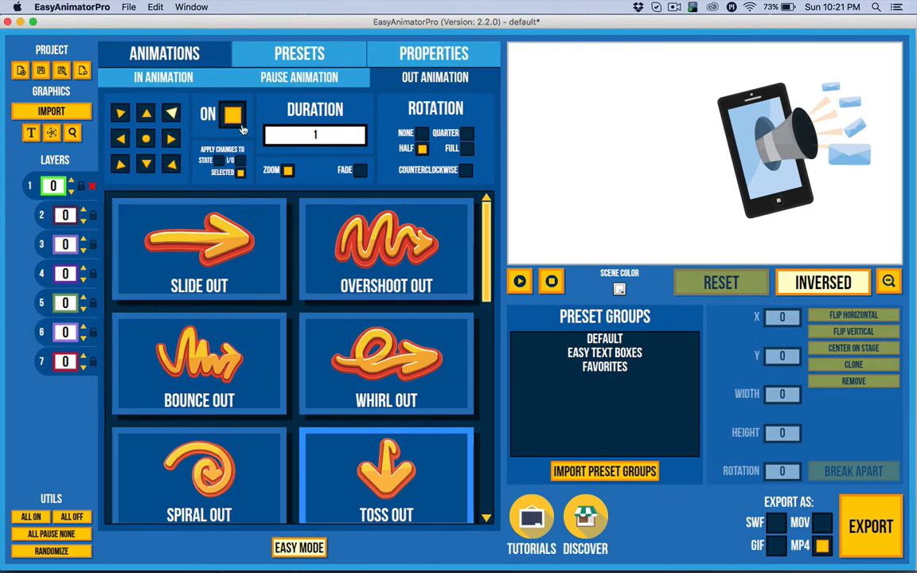
click(300, 548)
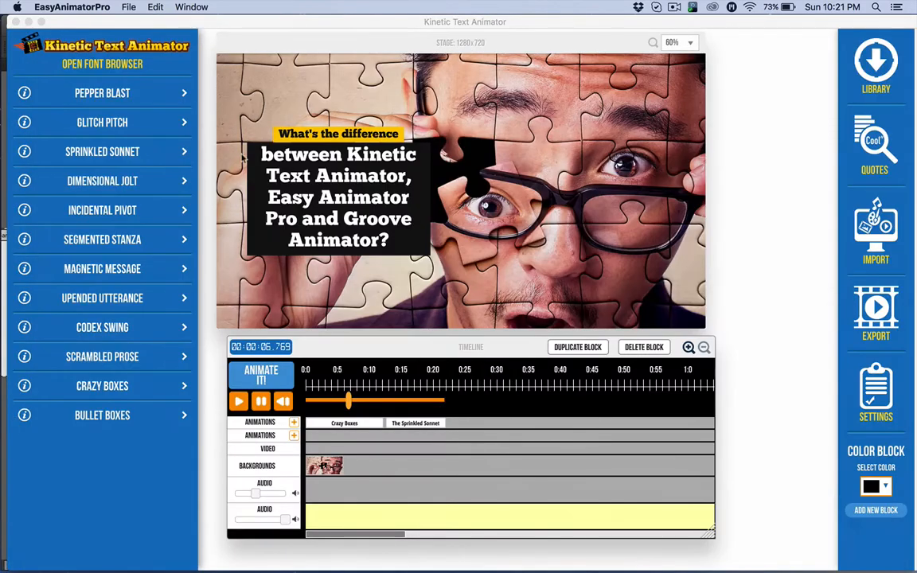
mouse_move(80, 61)
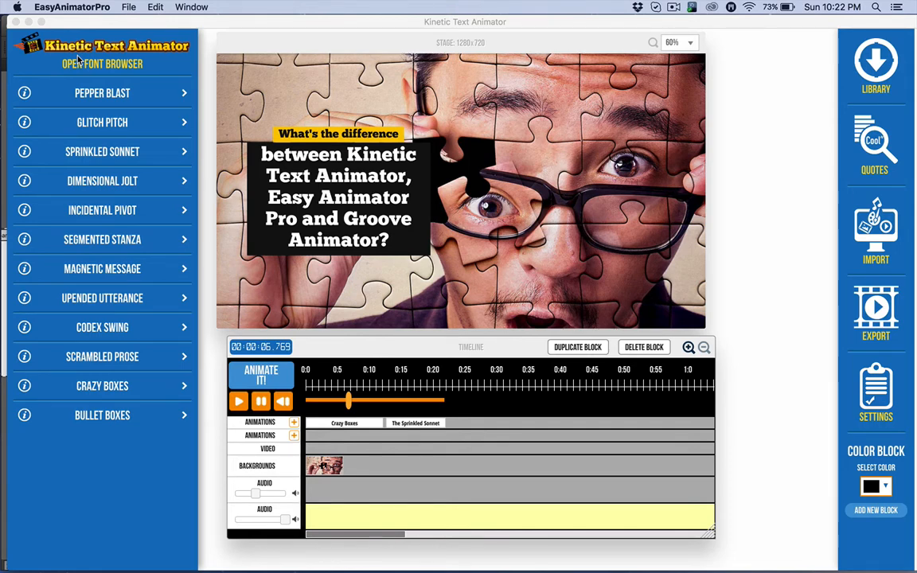
mouse_move(140, 360)
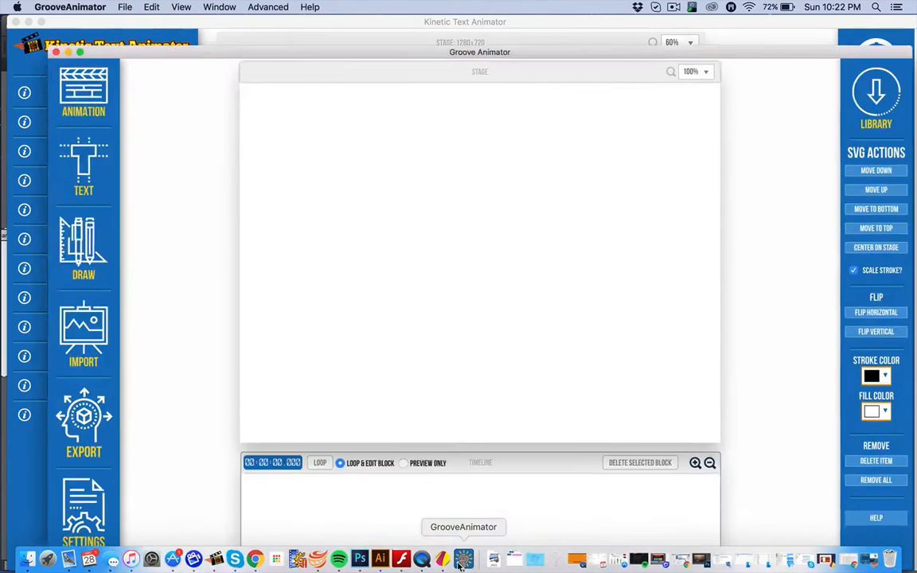
- Bring the Groove Animator window with its blank stage to the front
click(70, 51)
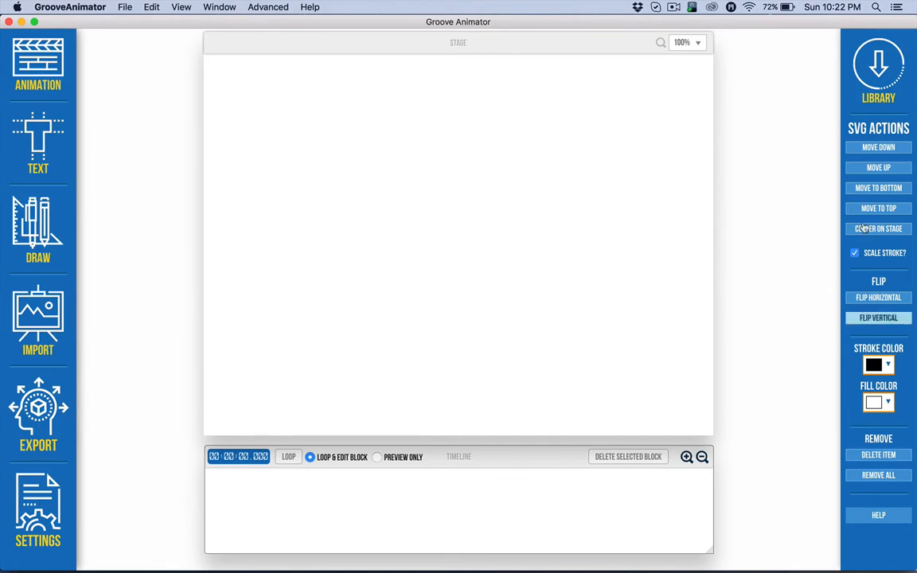
mouse_move(525, 248)
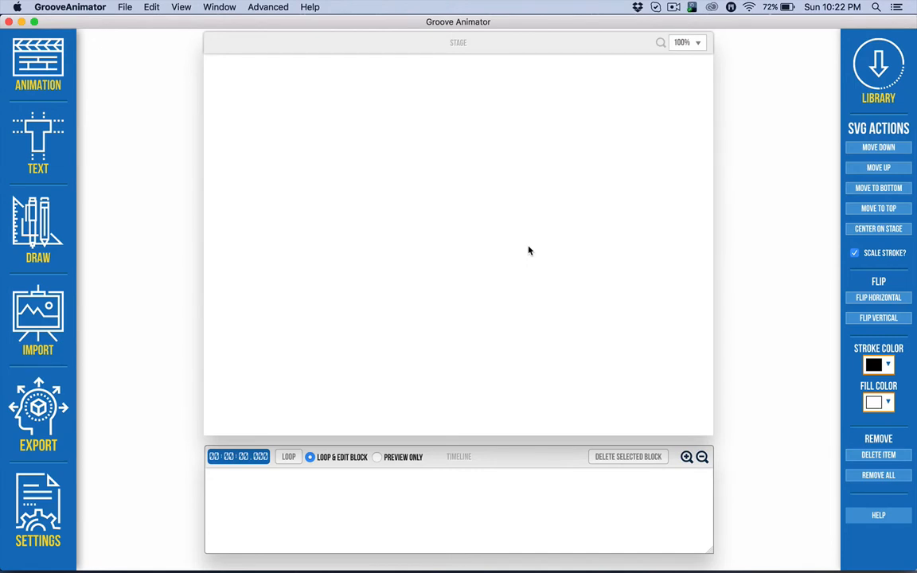
mouse_move(178, 65)
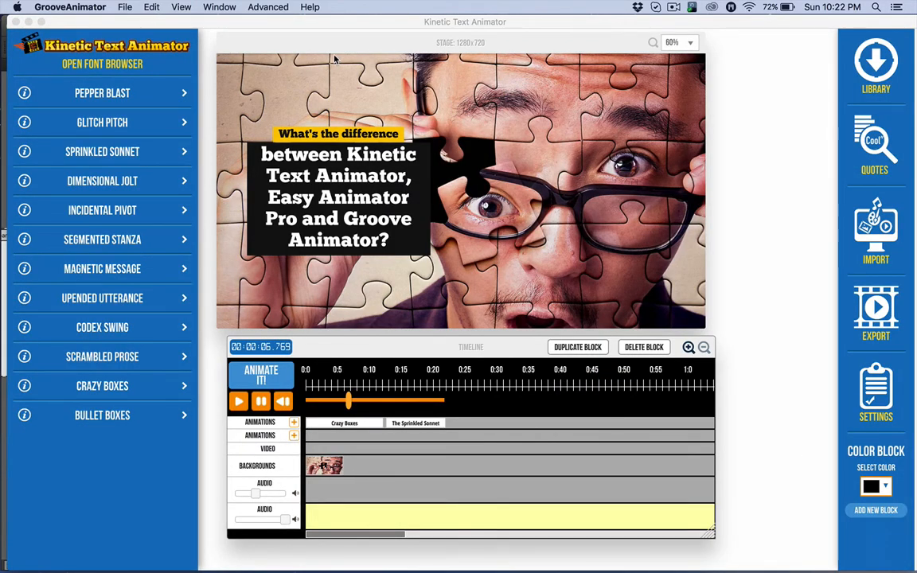
mouse_move(64, 56)
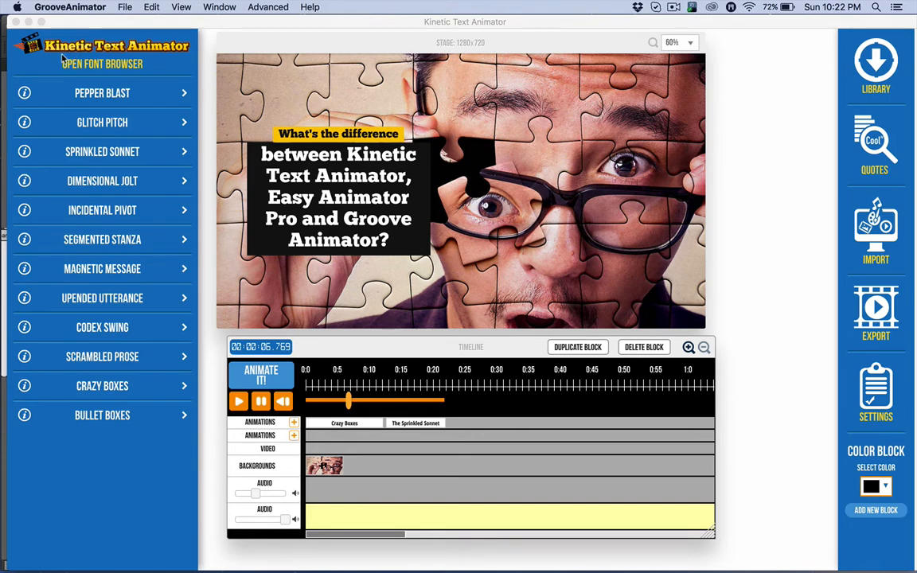
mouse_move(163, 52)
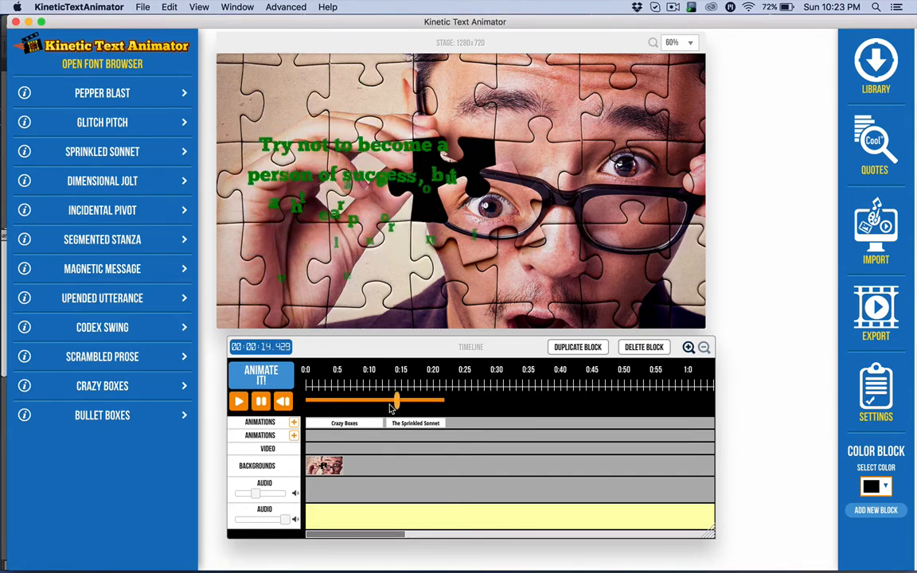
- Scrub the timeline to preview the quote and park the playhead at 00:12.630
drag(396, 402, 391, 401)
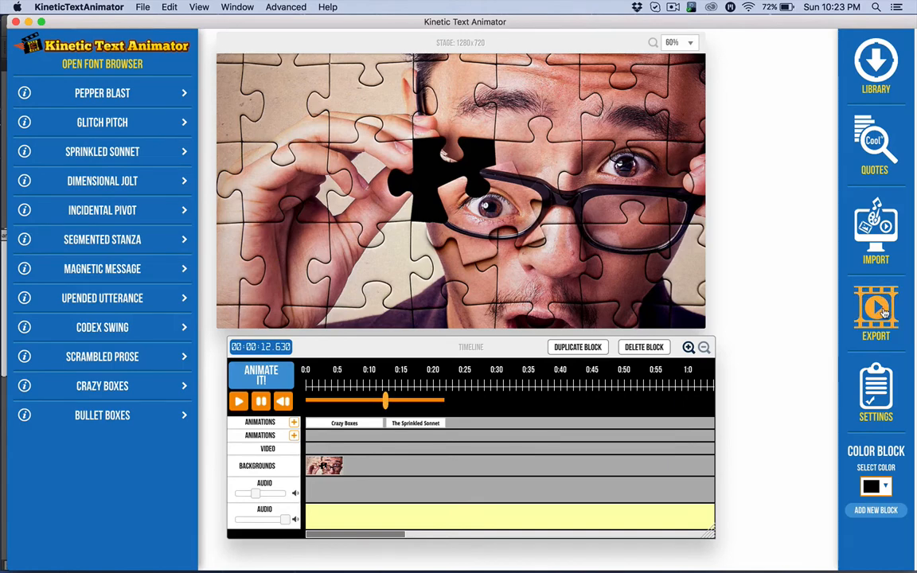
- Import demo.mp4 from the Desktop into the project timeline via Import File
click(876, 231)
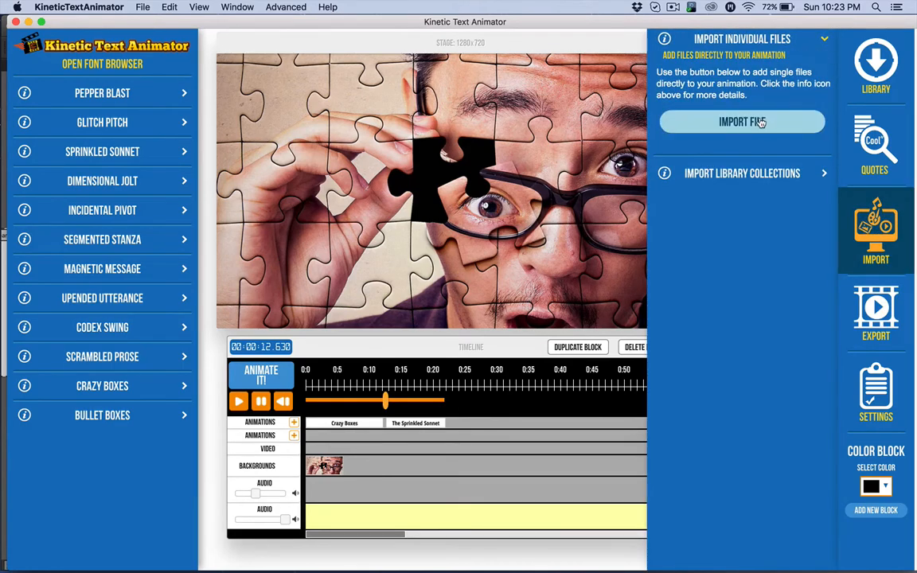
click(742, 121)
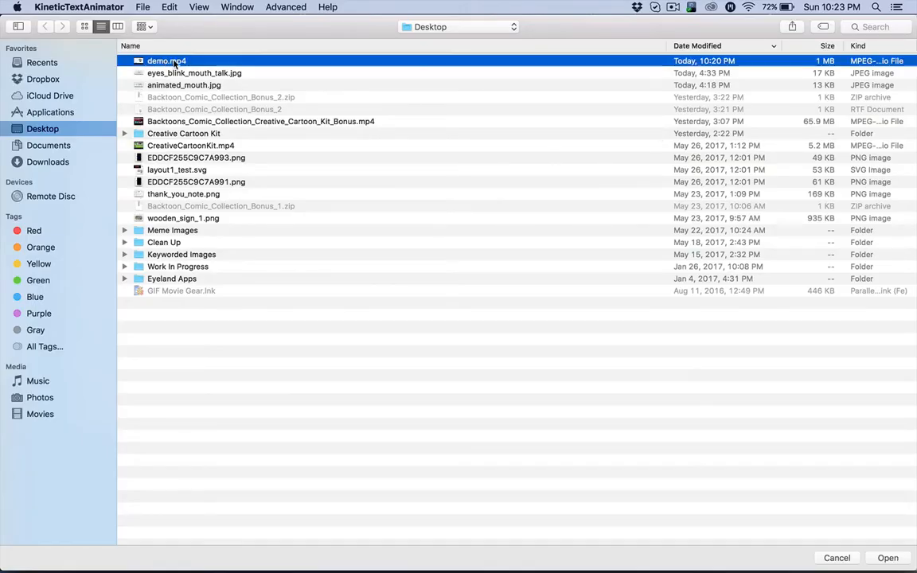
click(889, 558)
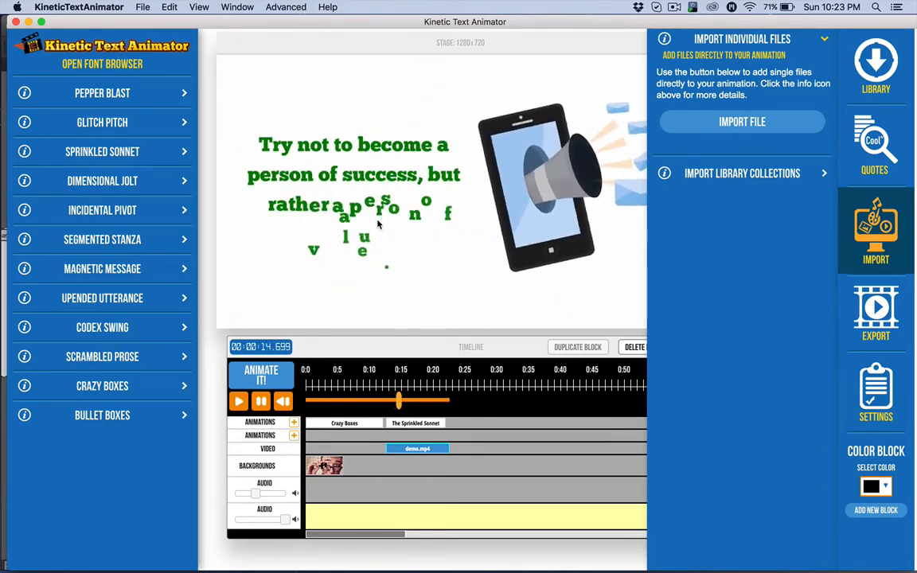
- Hide the import panel, review playback, and bring up the media Library search
click(876, 65)
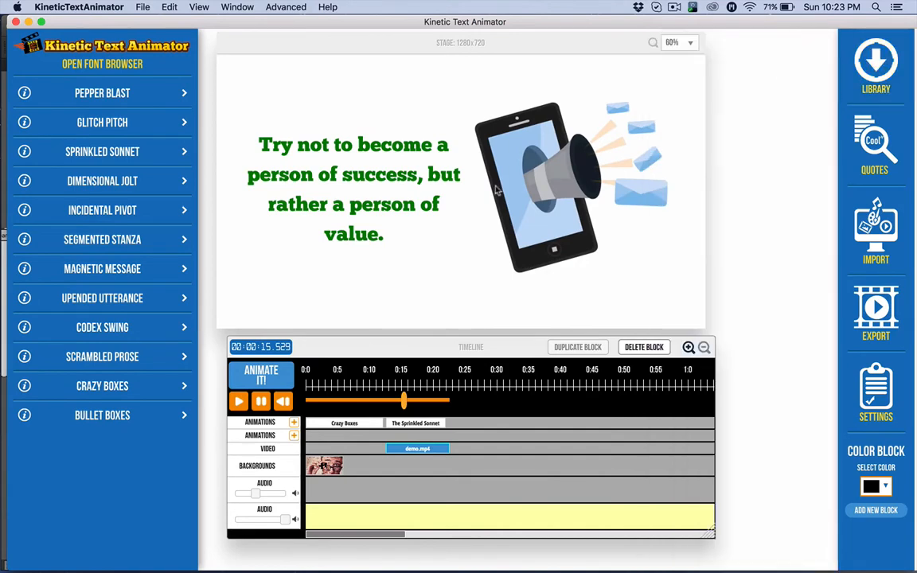
mouse_move(434, 169)
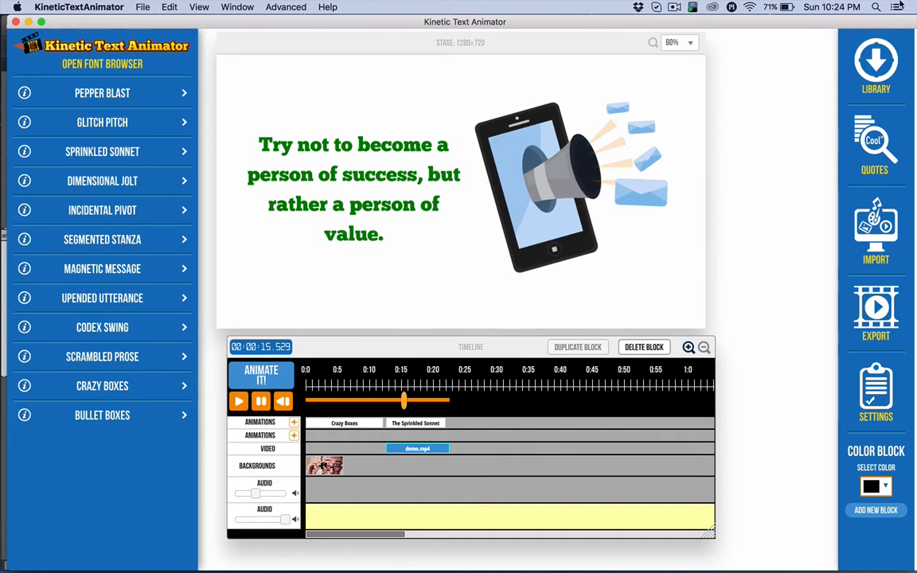
click(876, 67)
text(UNSURE)
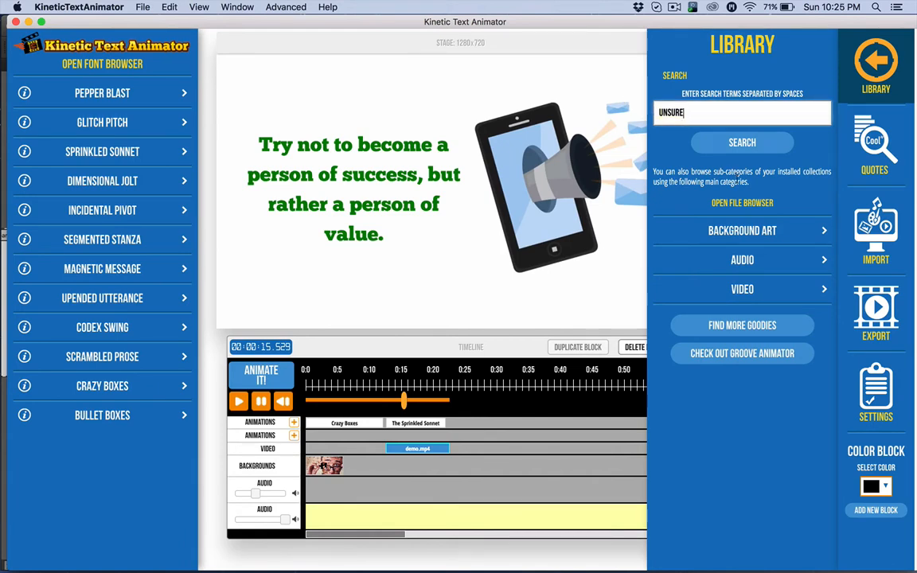
click(743, 144)
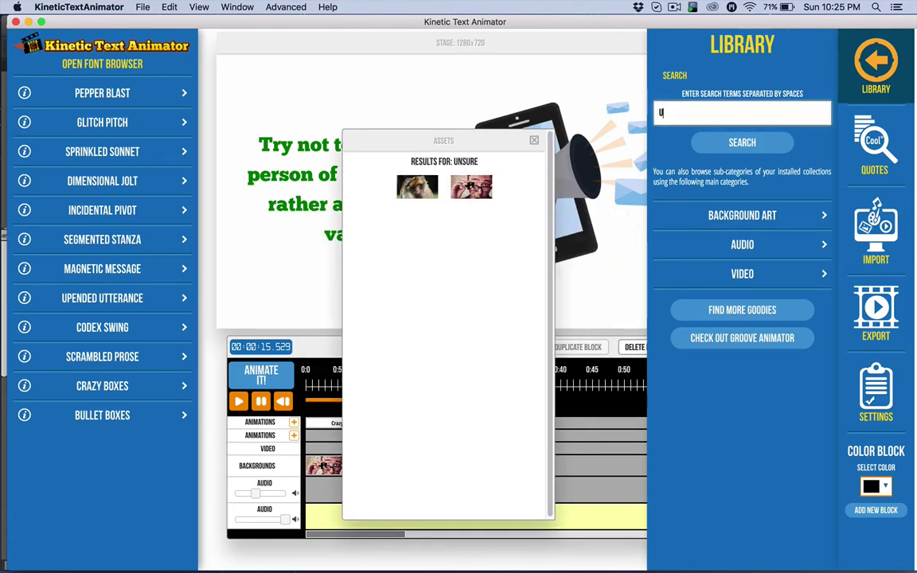
text(HAPPY)
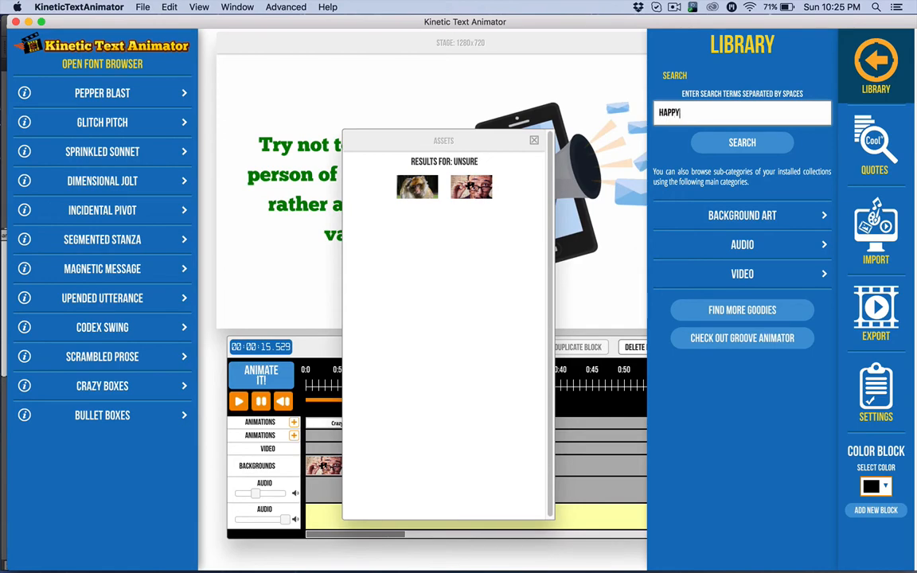
click(743, 142)
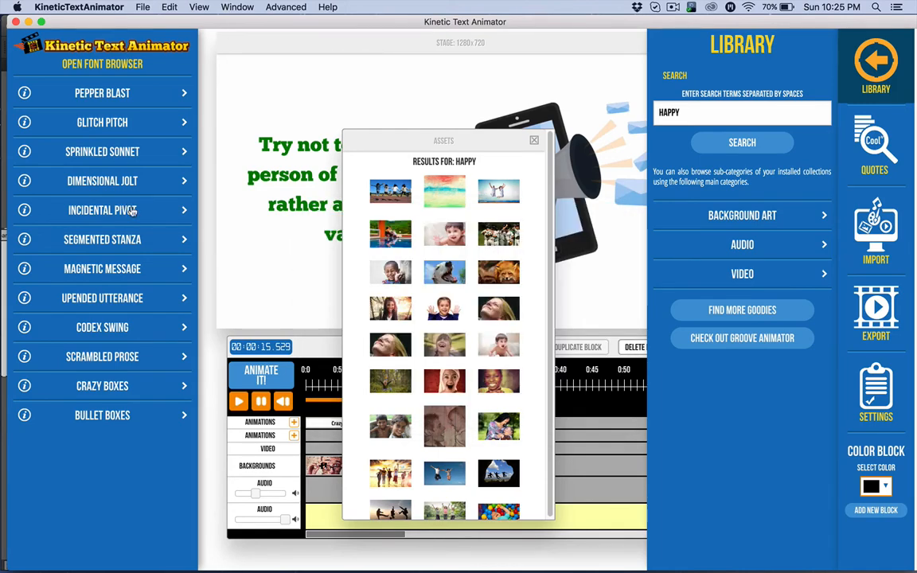
mouse_move(429, 129)
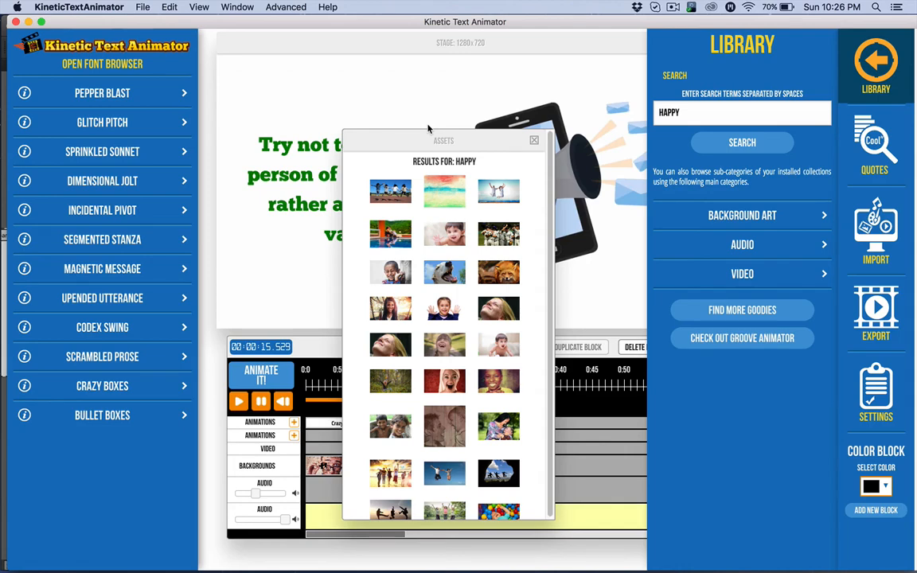
mouse_move(535, 142)
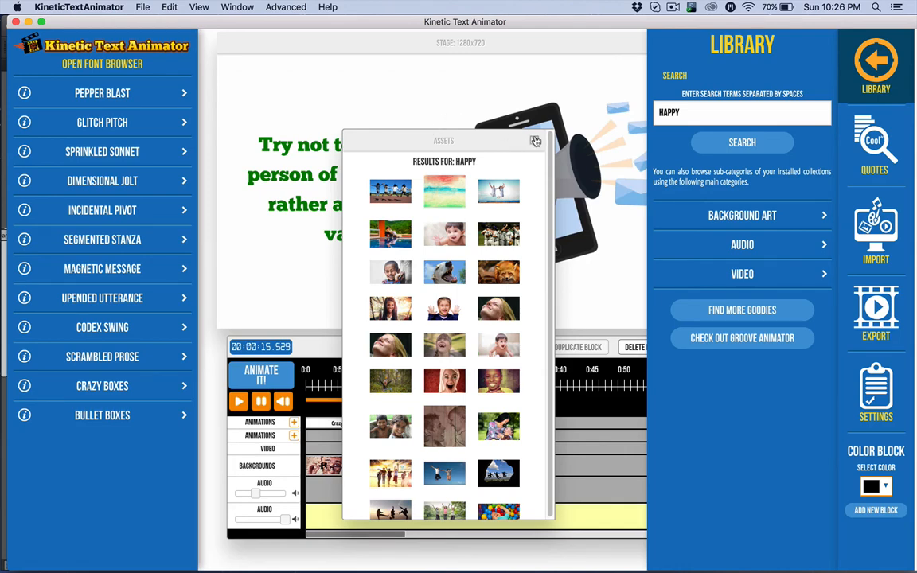
click(535, 140)
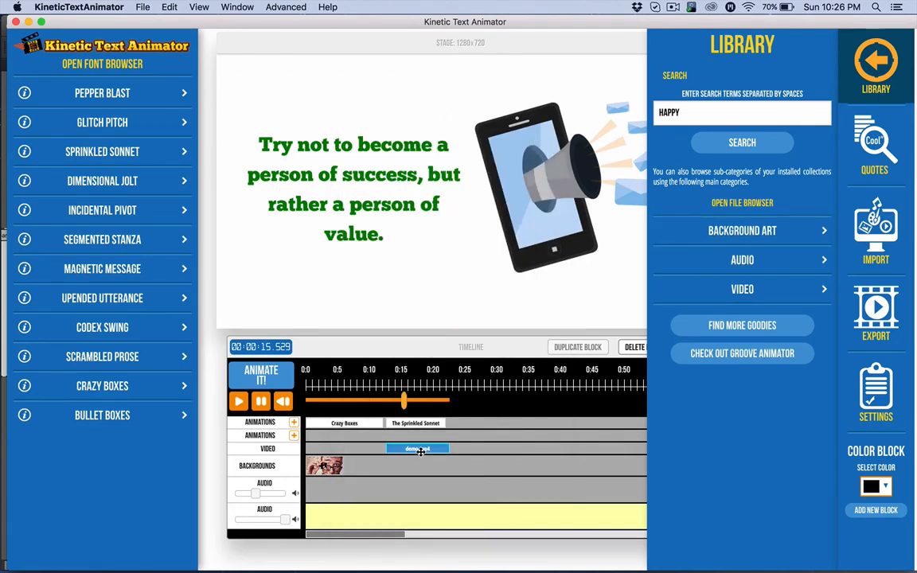
- Delete the Sprinkled Sonnet quote block from the timeline and confirm the removal
click(635, 347)
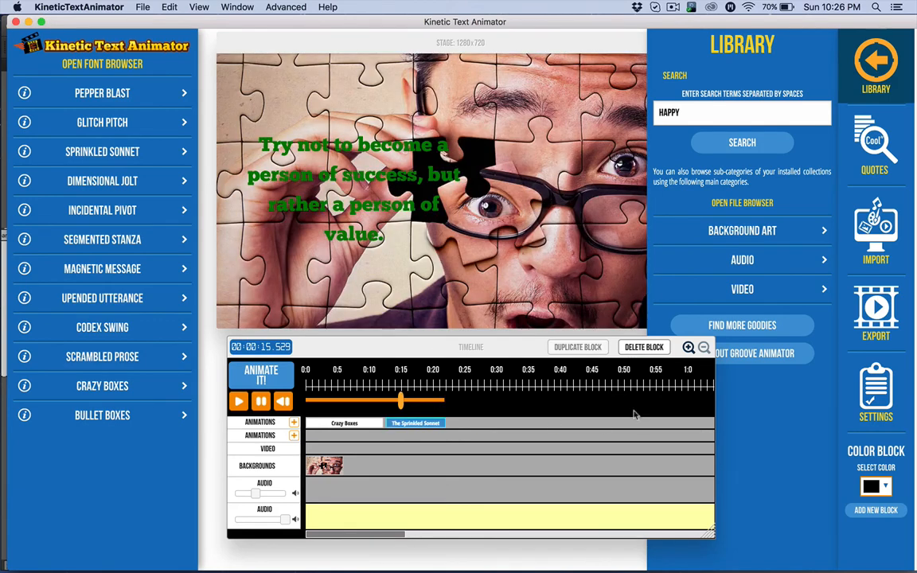
click(643, 347)
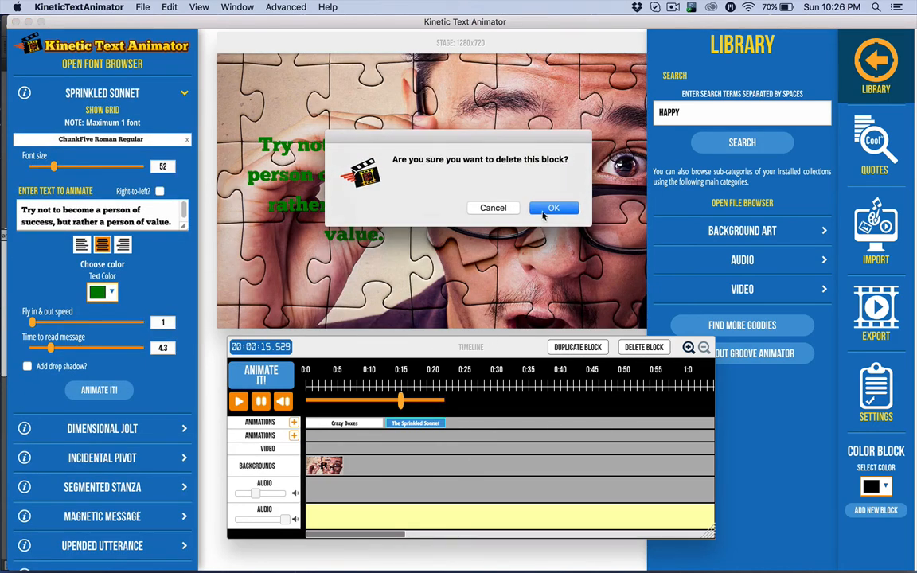
click(554, 207)
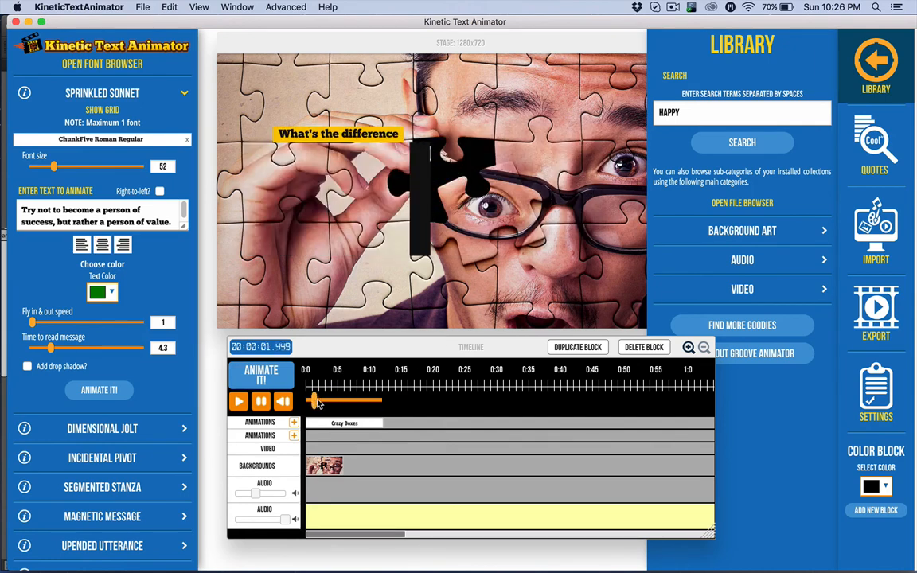